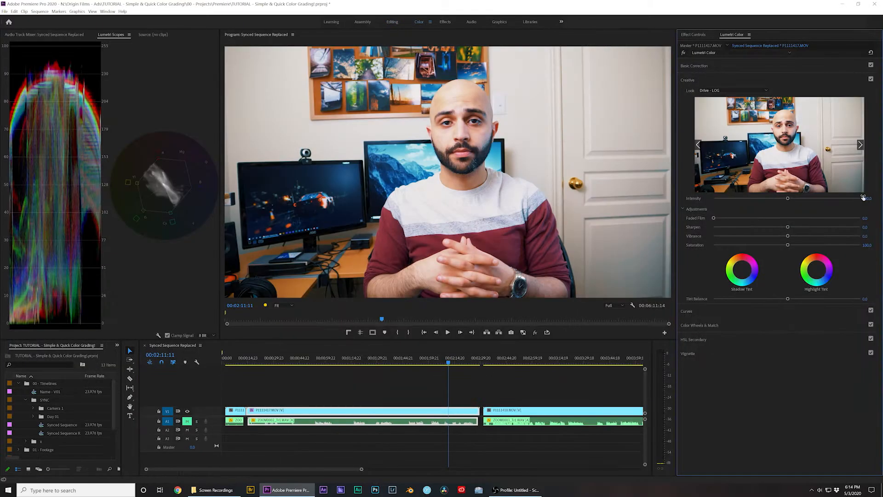
Collapse the Creative section and reveal the Basic Correction values of the finished grade.
click(693, 65)
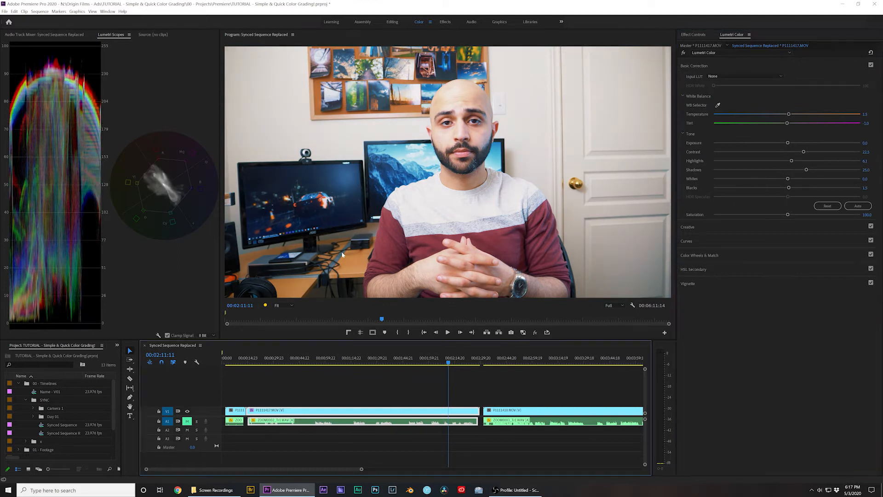
click(392, 21)
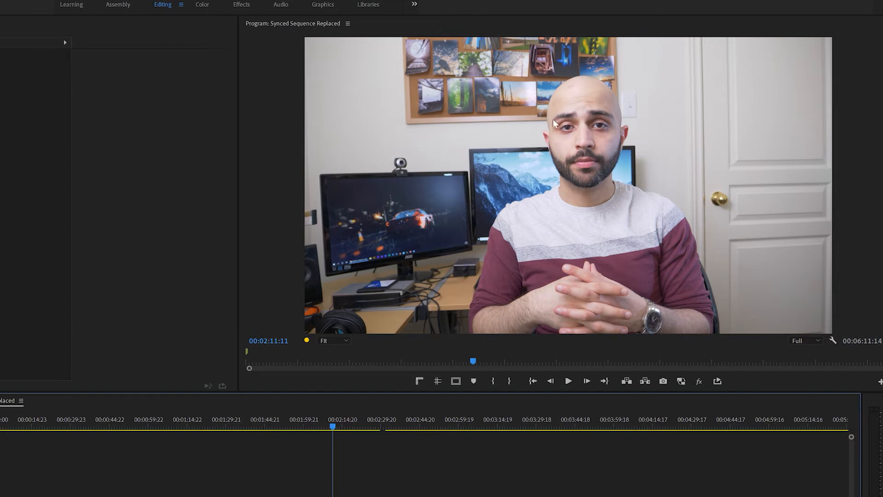
mouse_move(559, 250)
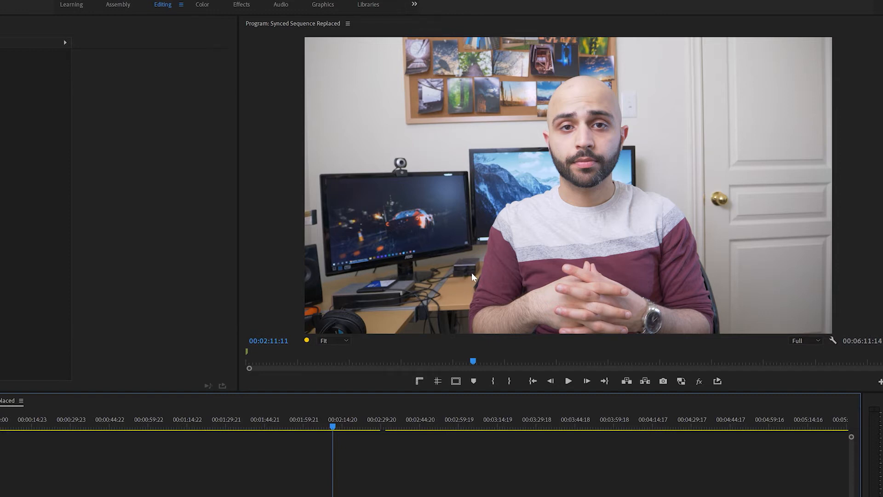
mouse_move(436, 325)
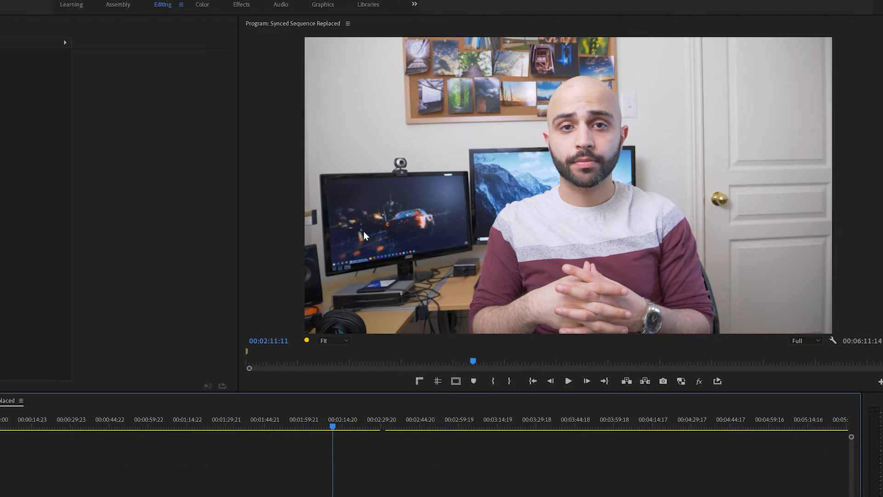
mouse_move(410, 202)
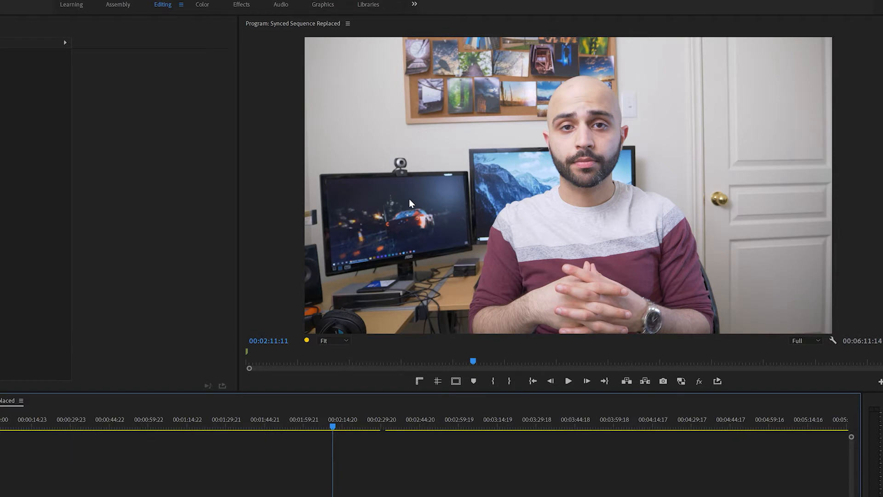
mouse_move(699, 175)
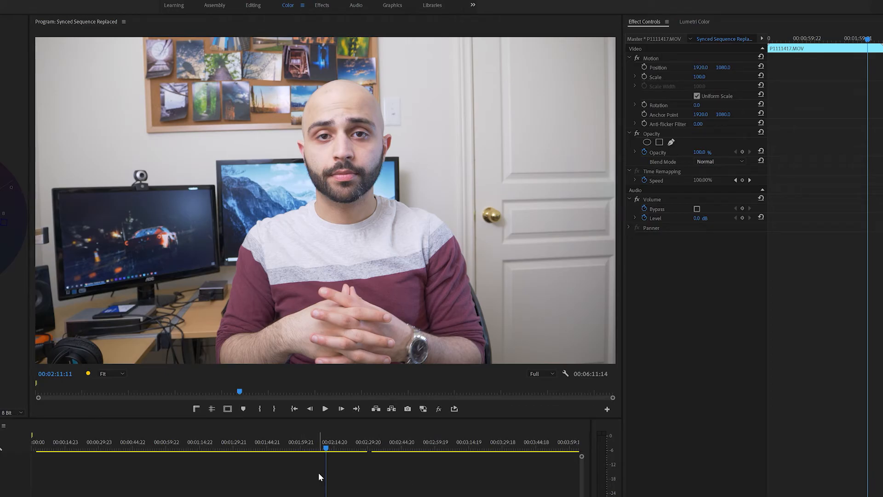
Choose the Drive - LOG creative look from the Lumetri Look list.
click(695, 21)
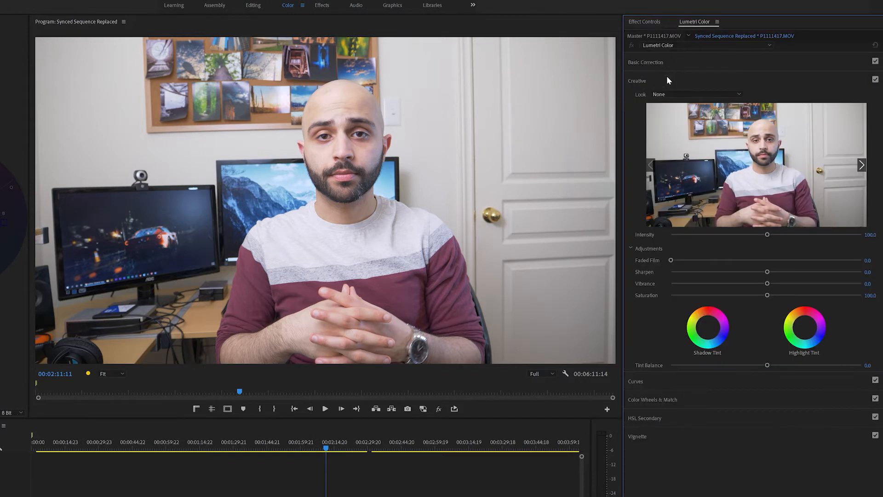
mouse_move(645, 85)
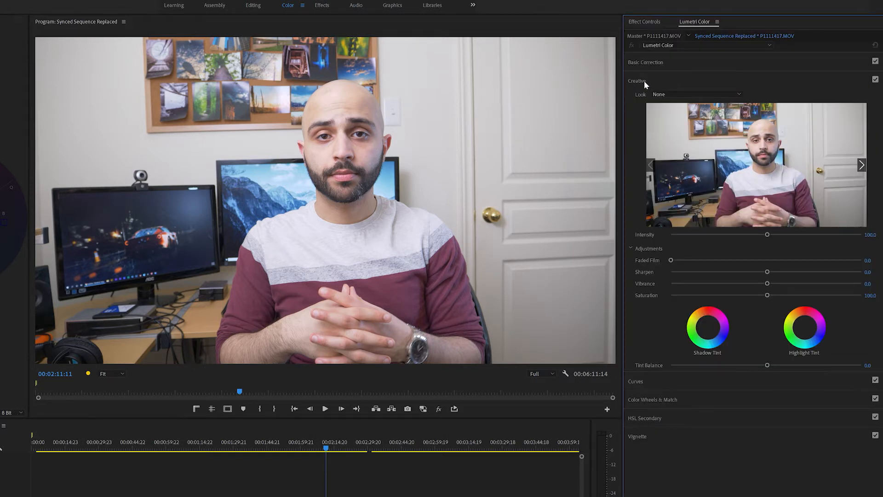
click(695, 94)
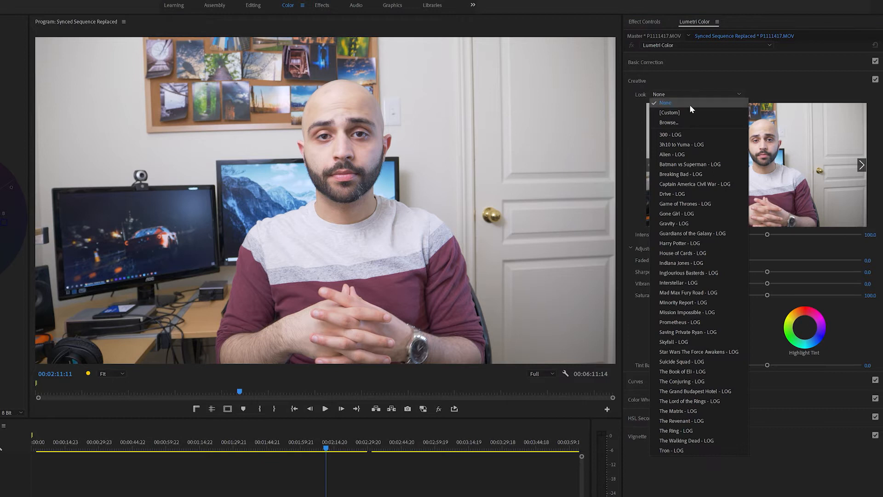
click(672, 194)
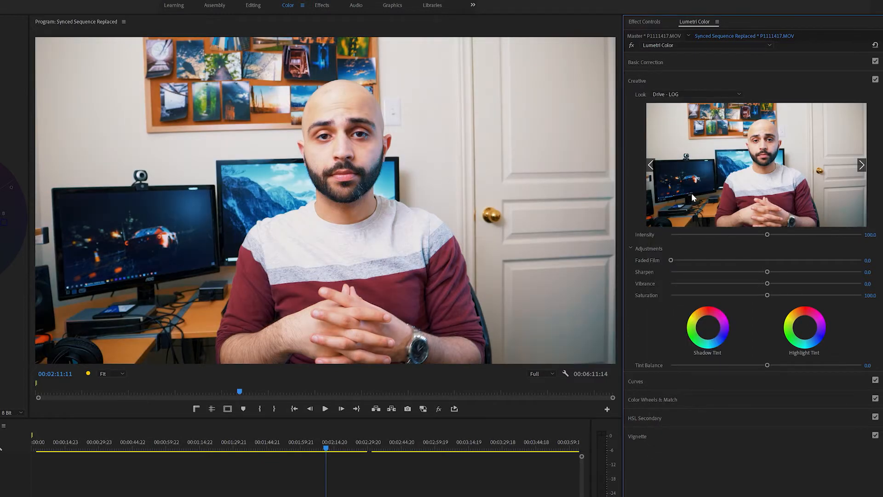
mouse_move(329, 207)
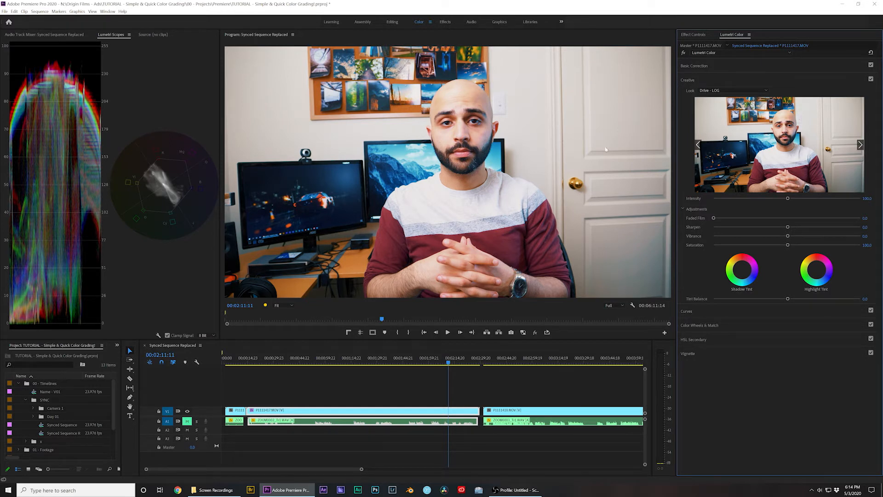
mouse_move(485, 266)
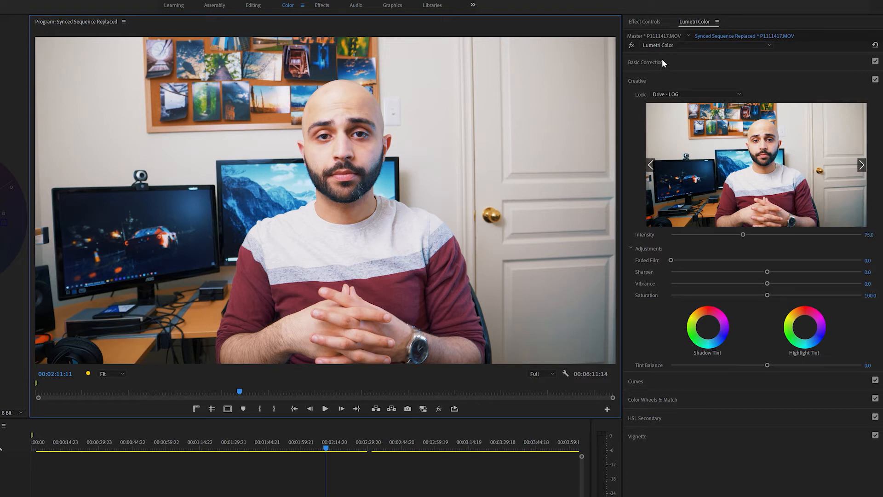
Lift the Shadows slider and set its value to exactly 25.
click(646, 62)
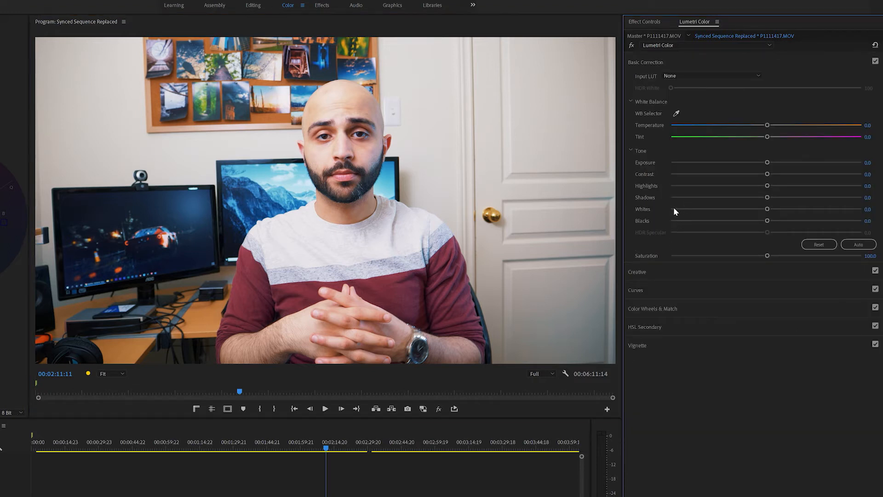
drag(766, 197, 771, 197)
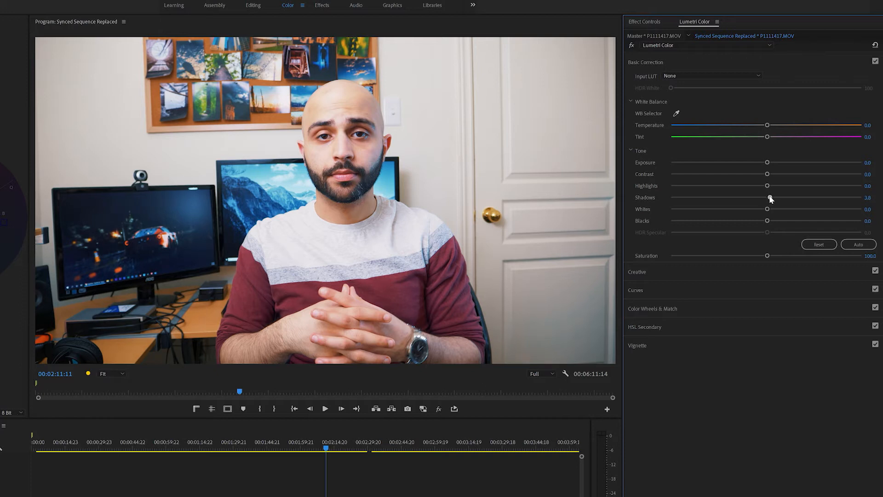
drag(770, 197, 799, 198)
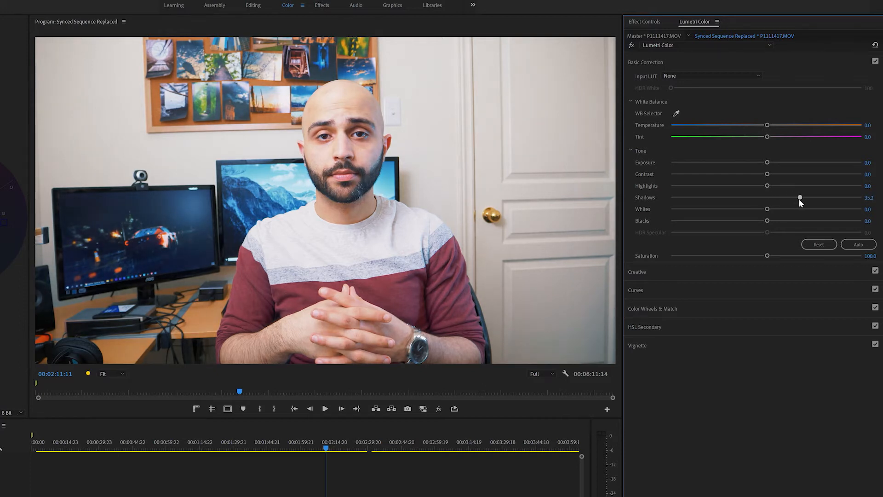
drag(799, 198, 794, 198)
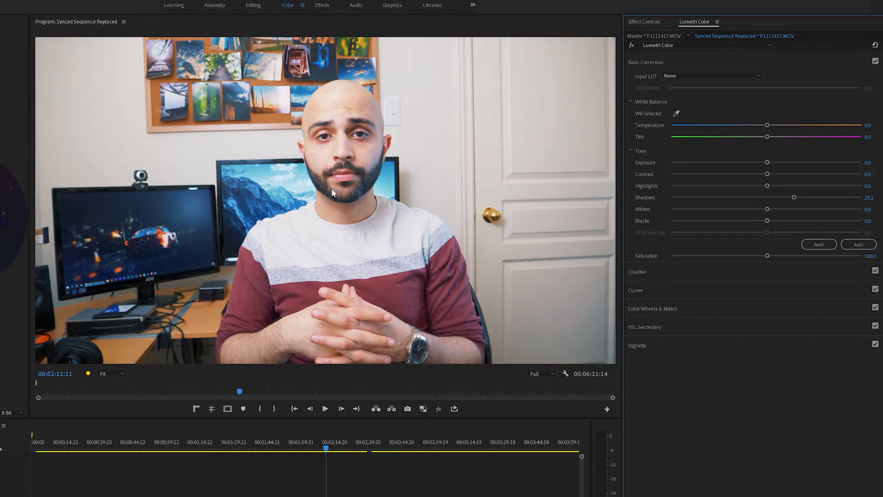
double_click(869, 197)
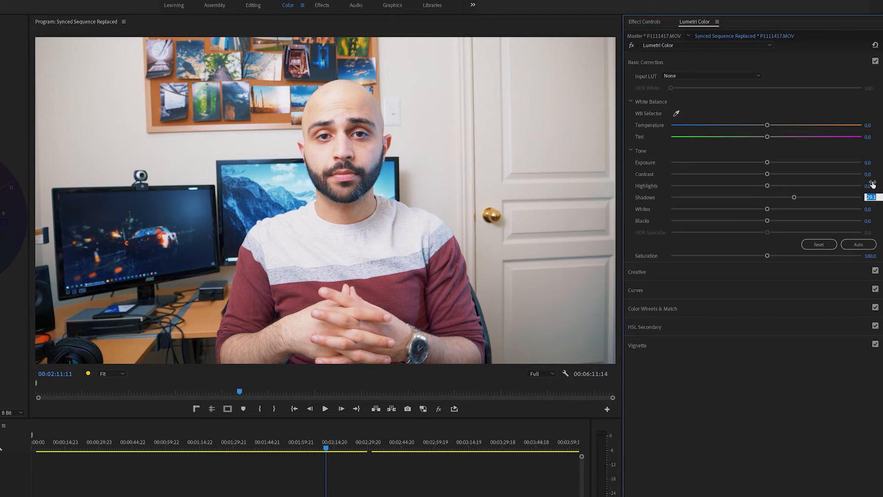
drag(794, 197, 790, 197)
text(0)
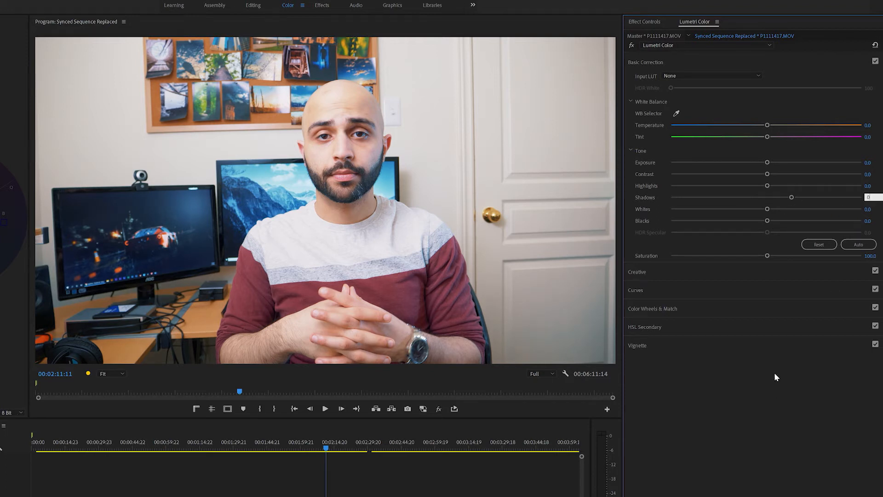
drag(791, 197, 791, 196)
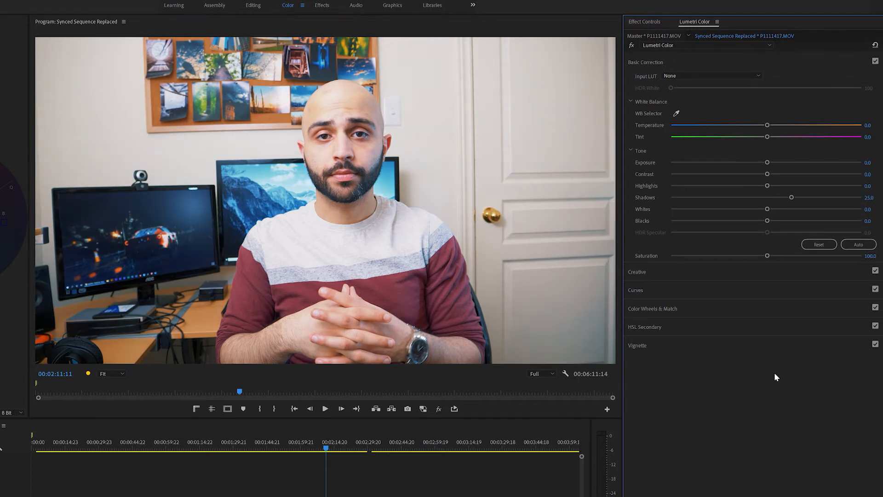
mouse_move(356, 219)
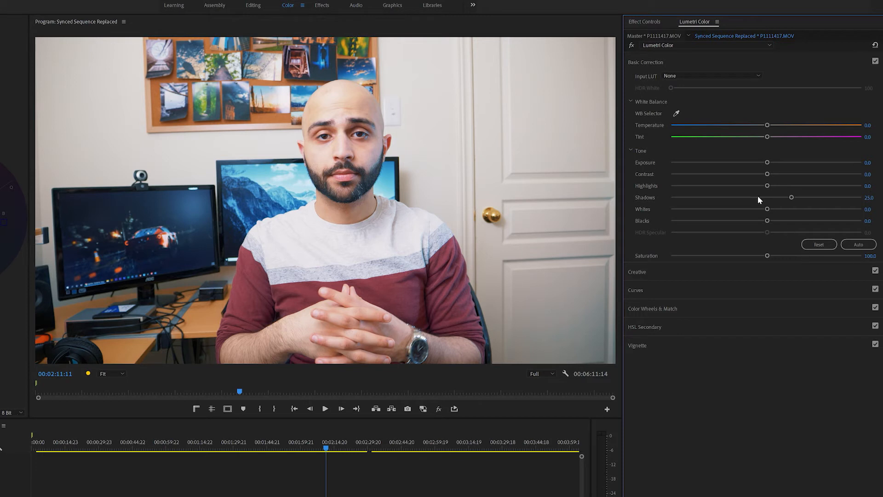
Raise Highlights to 6.1 and Contrast to 22.5 in the Tone controls.
drag(766, 186, 770, 186)
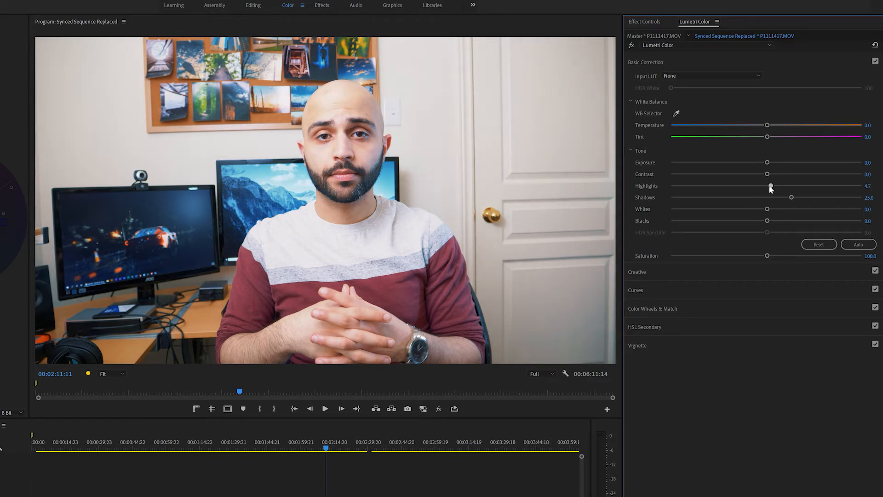
drag(770, 186, 771, 185)
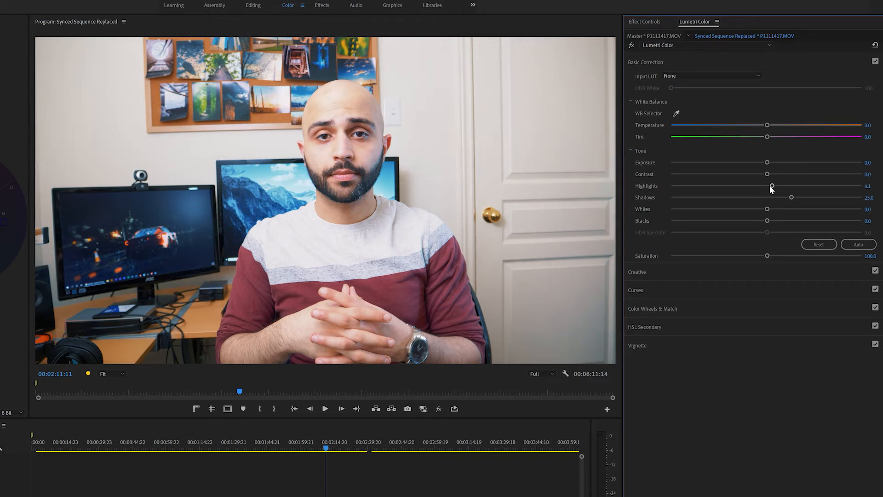
drag(766, 174, 788, 173)
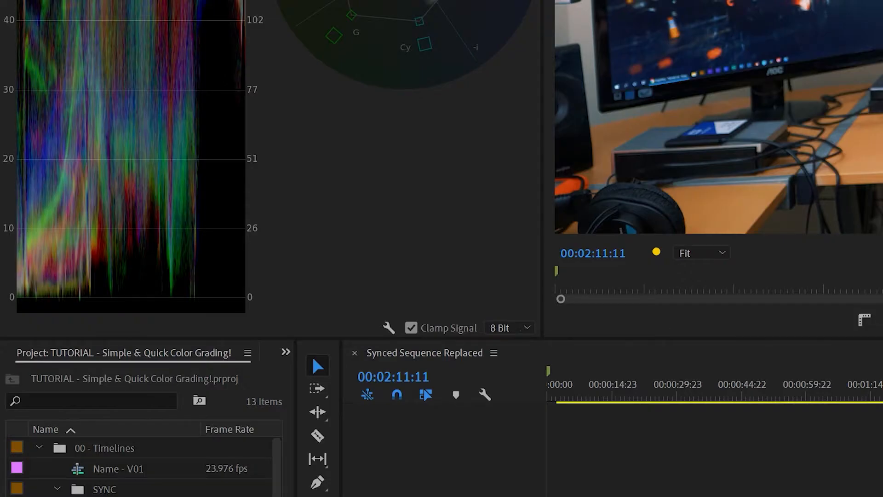
mouse_move(60, 305)
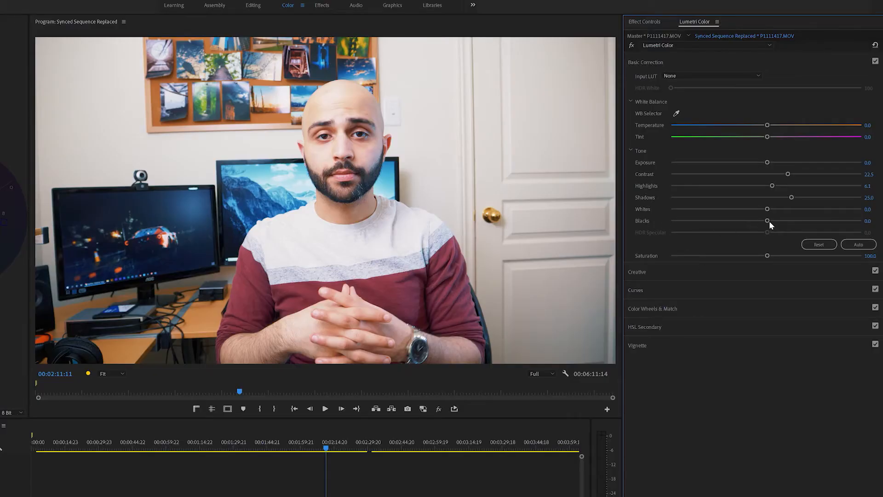
double_click(870, 220)
text(1.5)
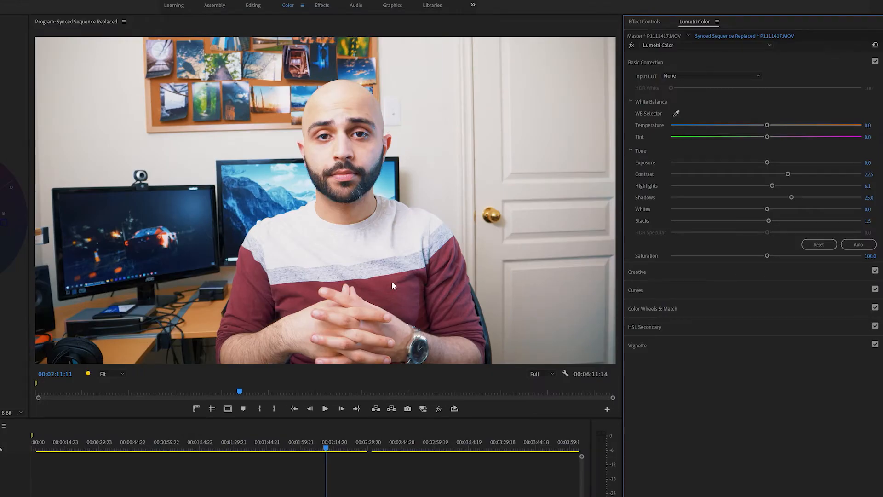
mouse_move(655, 118)
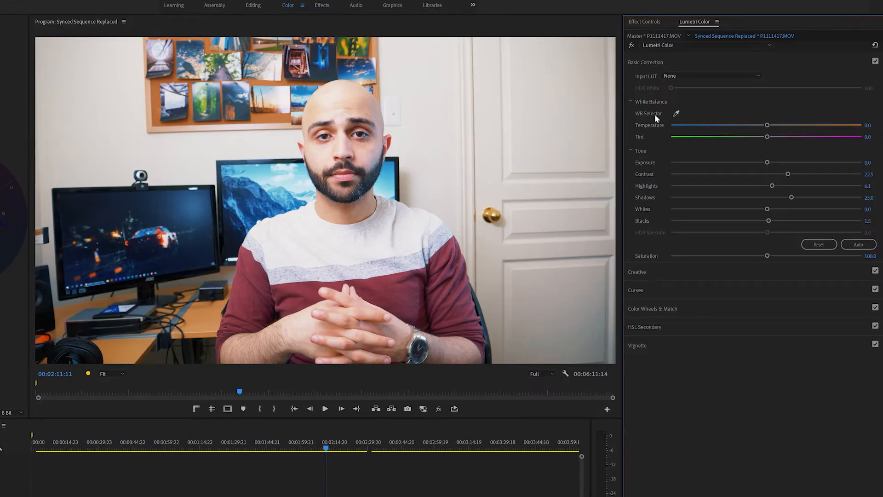
Sample the white wall with the WB Selector, giving temperature 1.5 and tint -3.0.
click(676, 113)
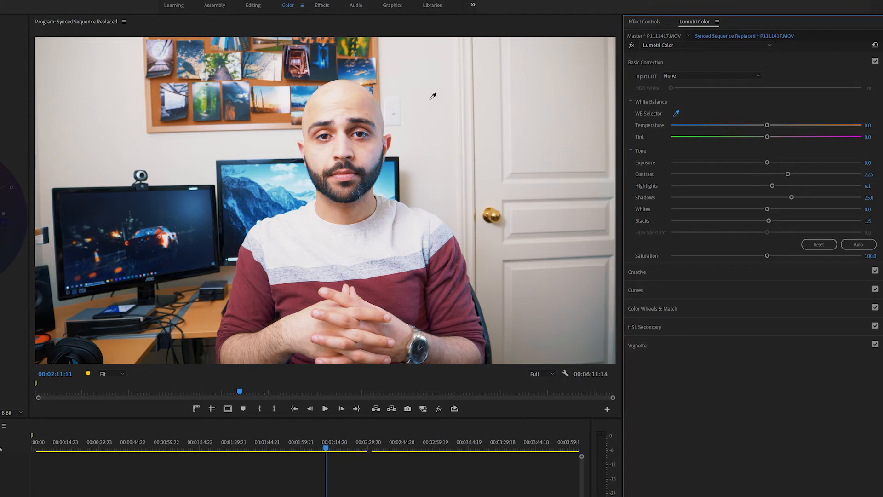
click(430, 94)
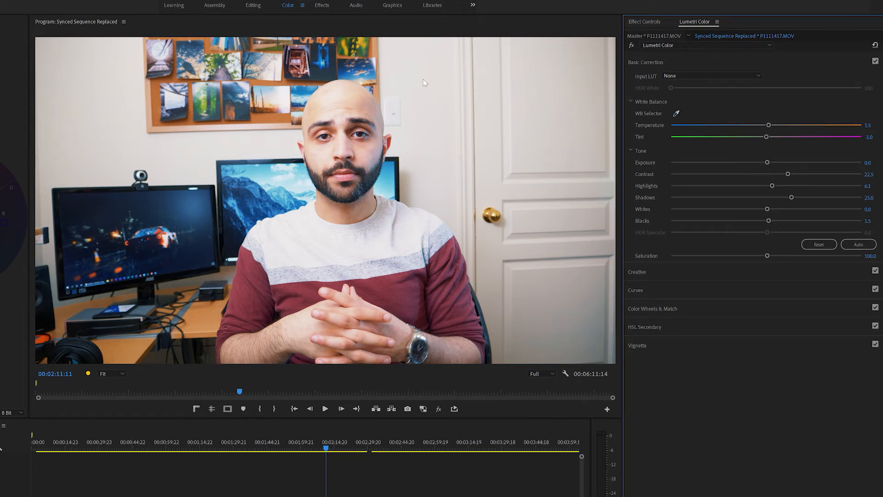
mouse_move(742, 133)
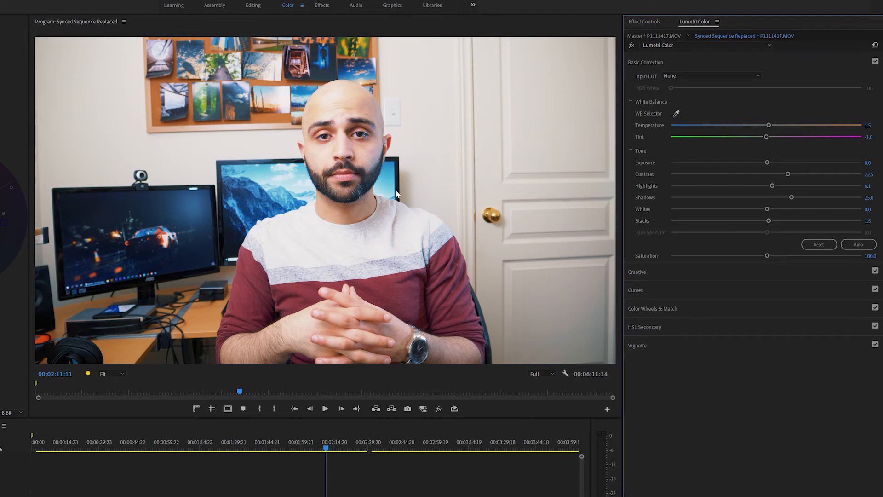
mouse_move(209, 223)
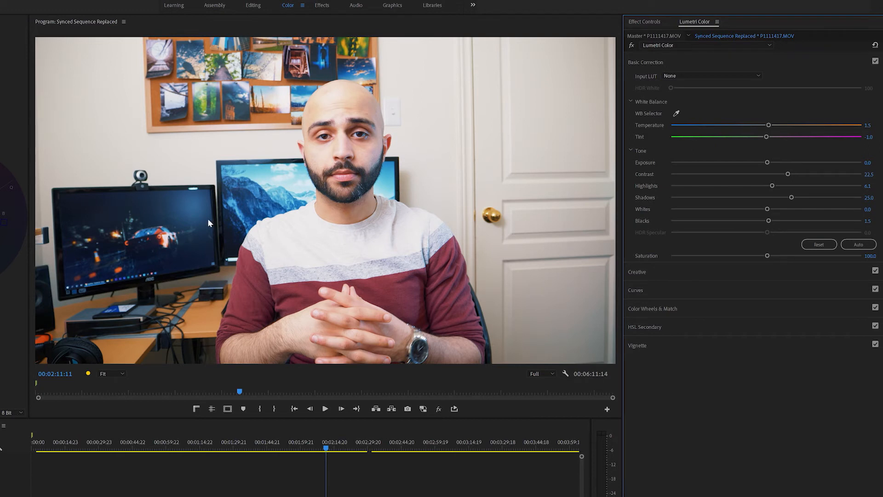
mouse_move(750, 149)
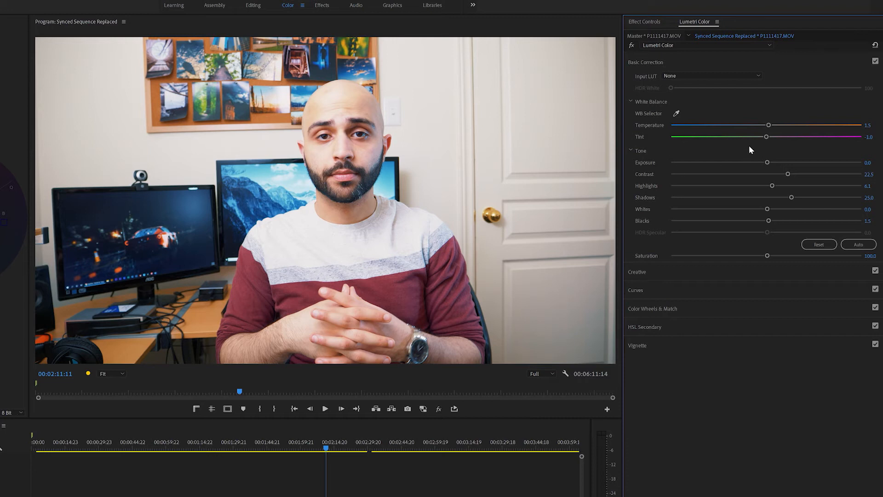
mouse_move(640, 144)
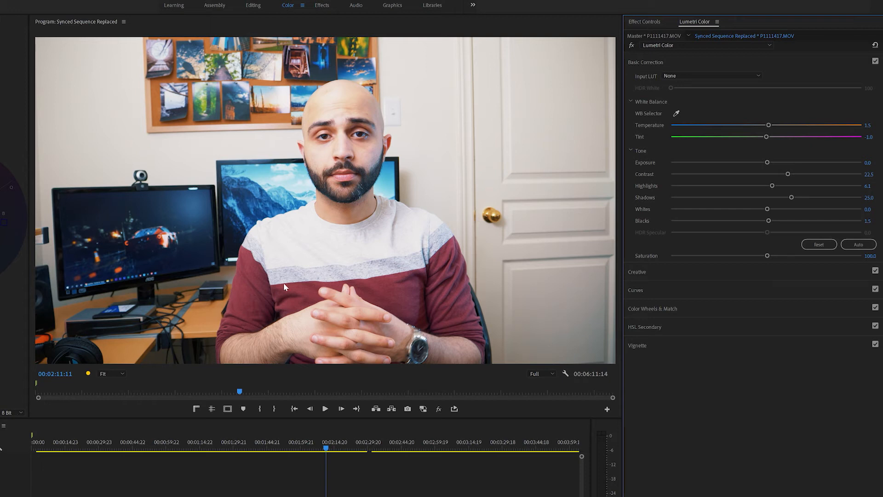
mouse_move(552, 172)
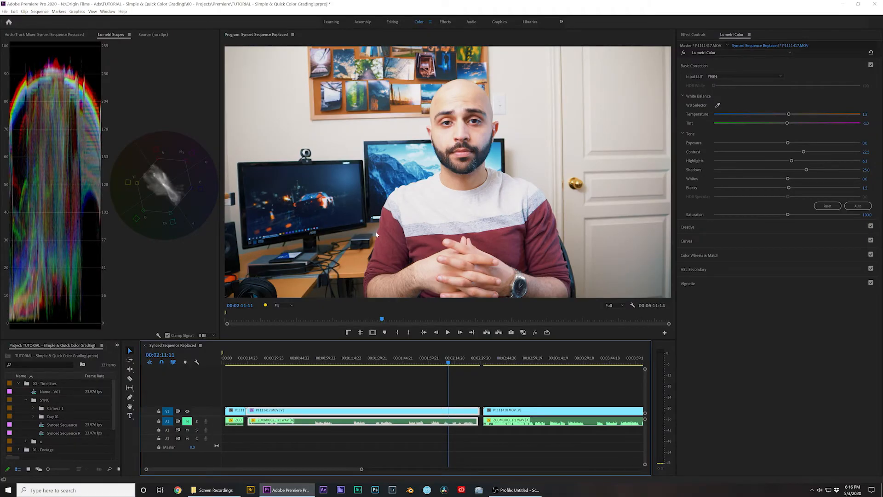
mouse_move(547, 254)
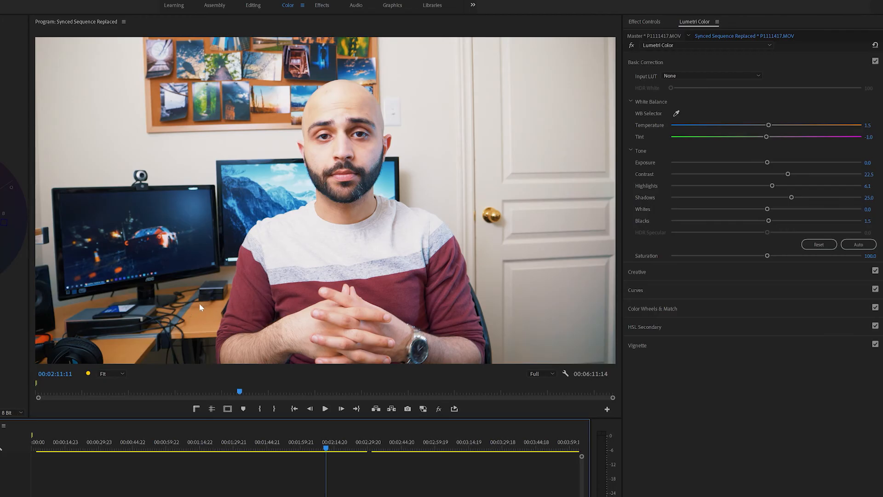
mouse_move(202, 317)
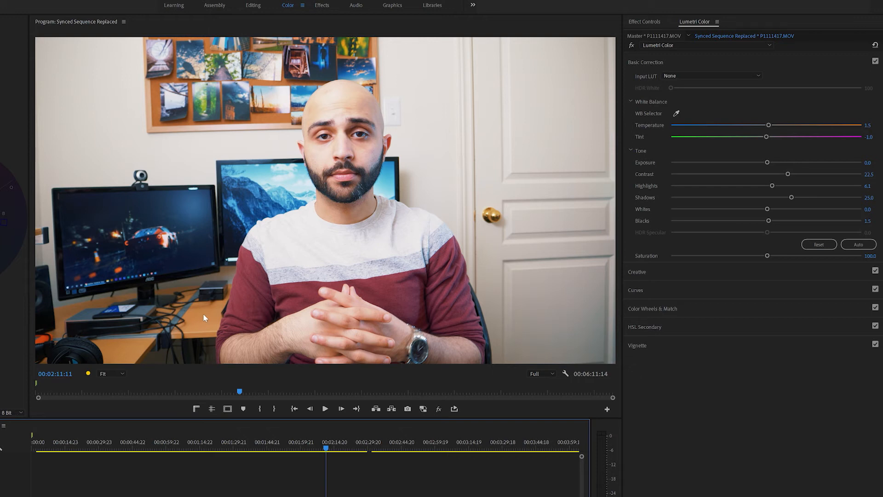
mouse_move(479, 257)
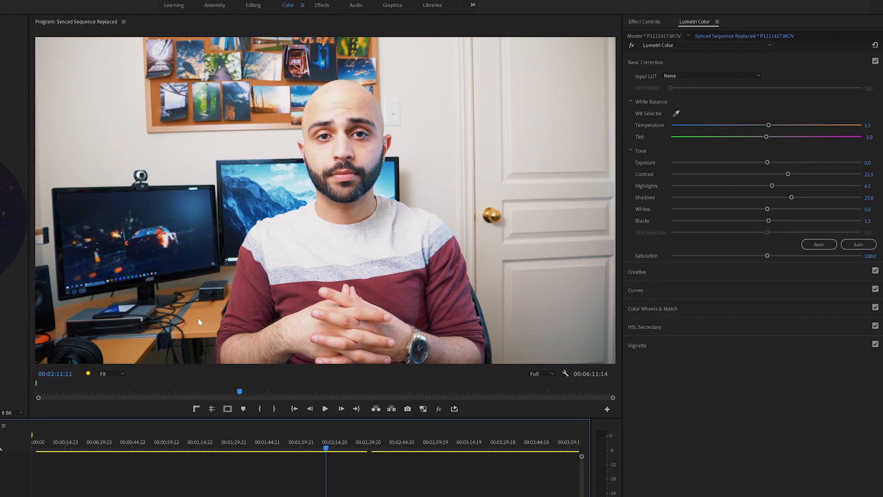
Collapse Basic Correction so only the Lumetri section headings show.
click(646, 62)
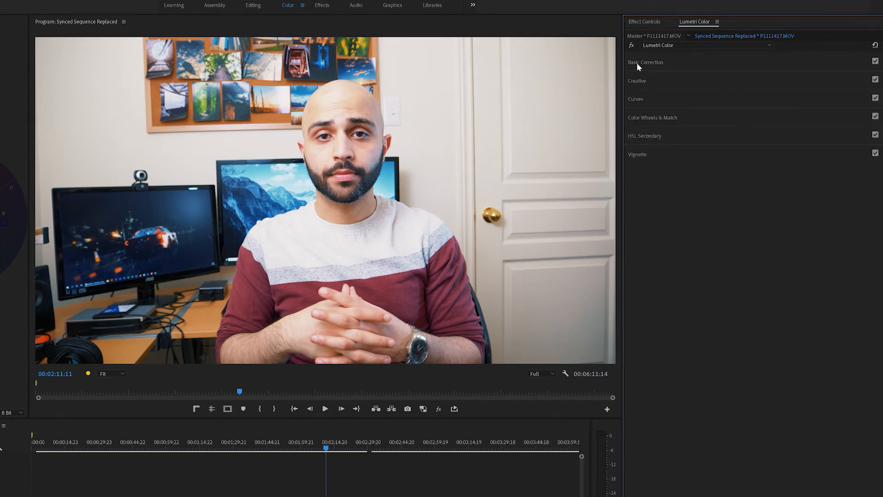
Expand Curves and scroll down to the Hue vs Sat curve.
click(636, 98)
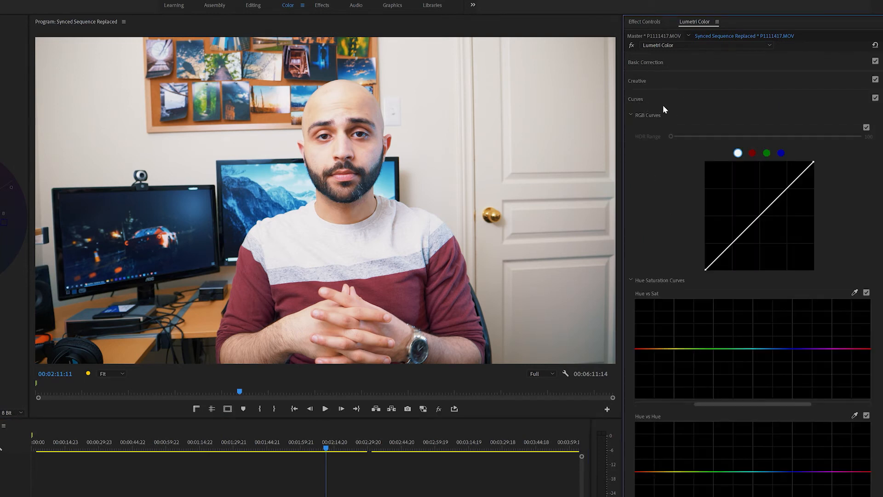
mouse_move(659, 119)
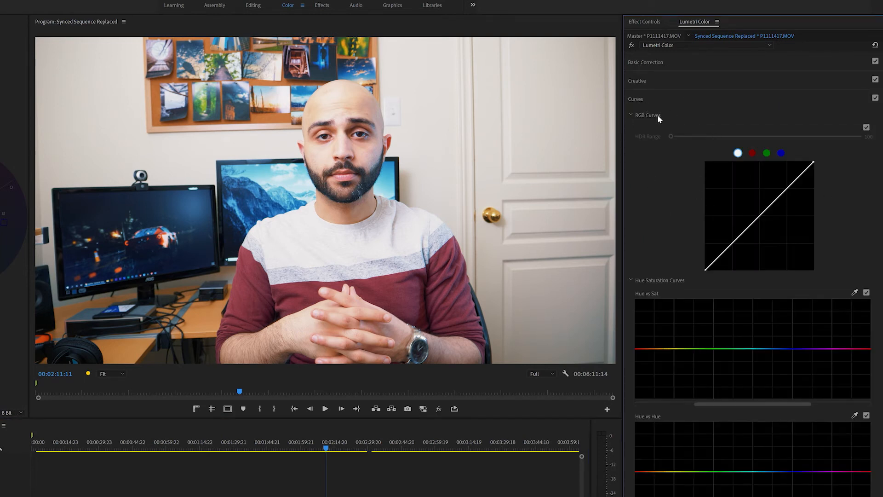
scroll(down, 3)
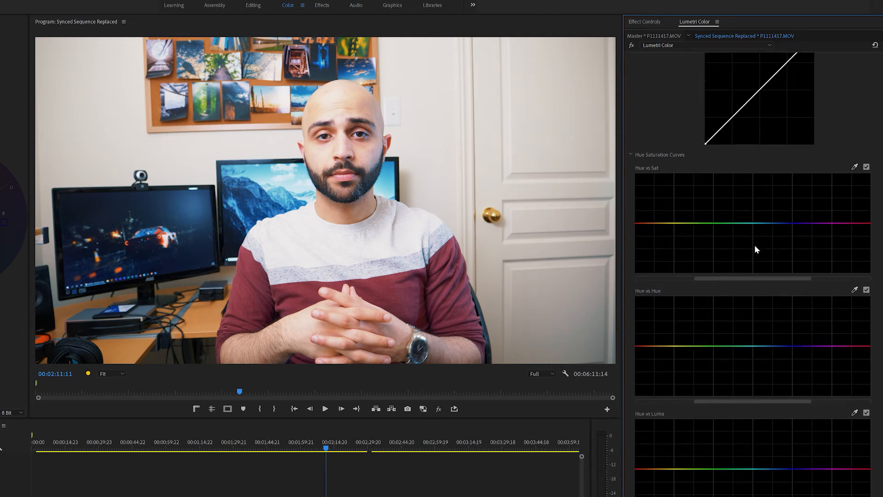
scroll(down, 3)
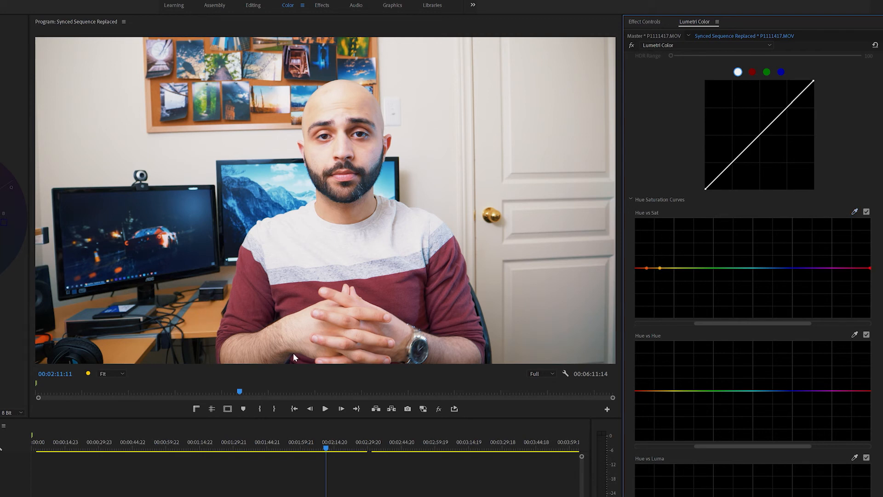
mouse_move(646, 274)
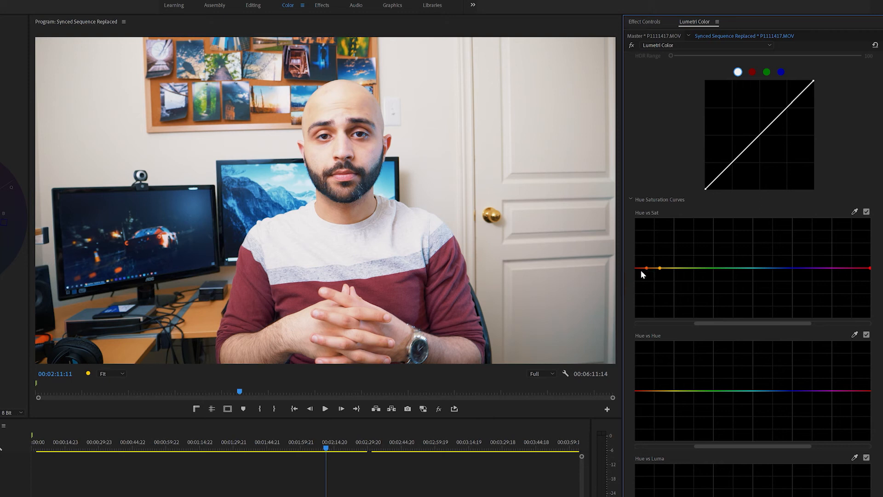
Drag the orange point on the Hue vs Sat curve down to mute the desk.
drag(663, 268, 666, 276)
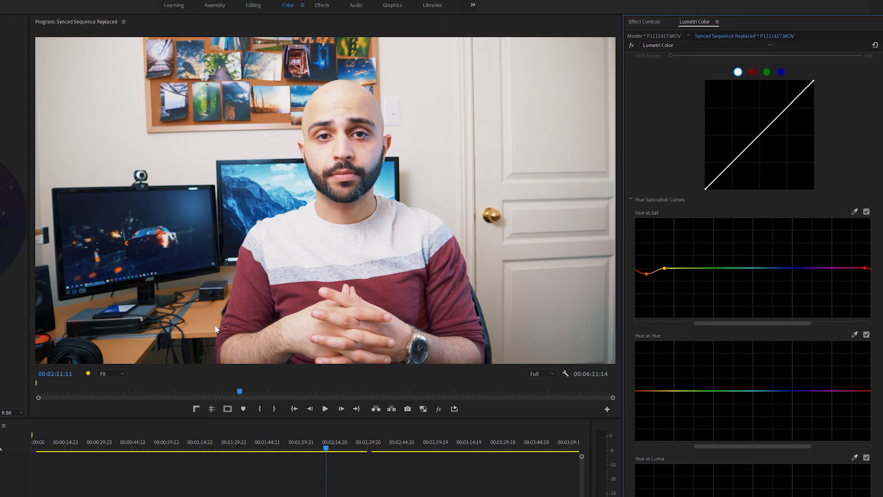
mouse_move(204, 329)
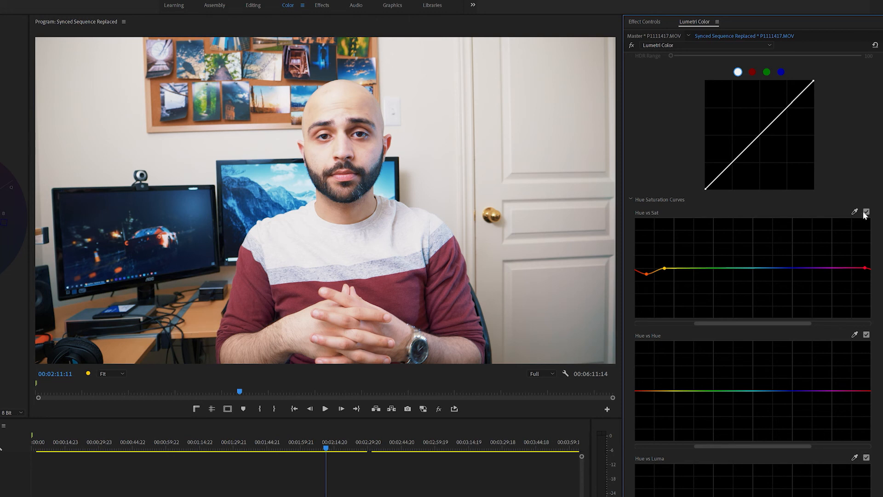
Toggle the Hue vs Sat curve to compare, then reopen Basic Correction to lower Shadows to 22.5.
click(867, 212)
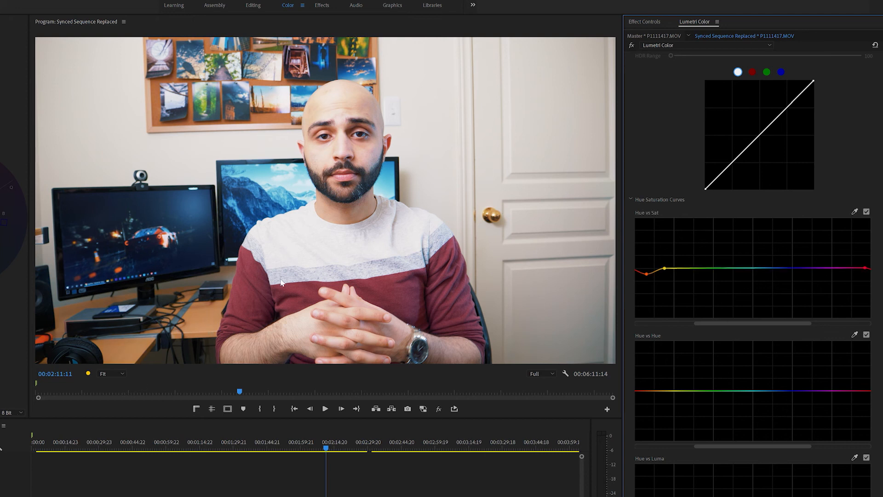
click(646, 61)
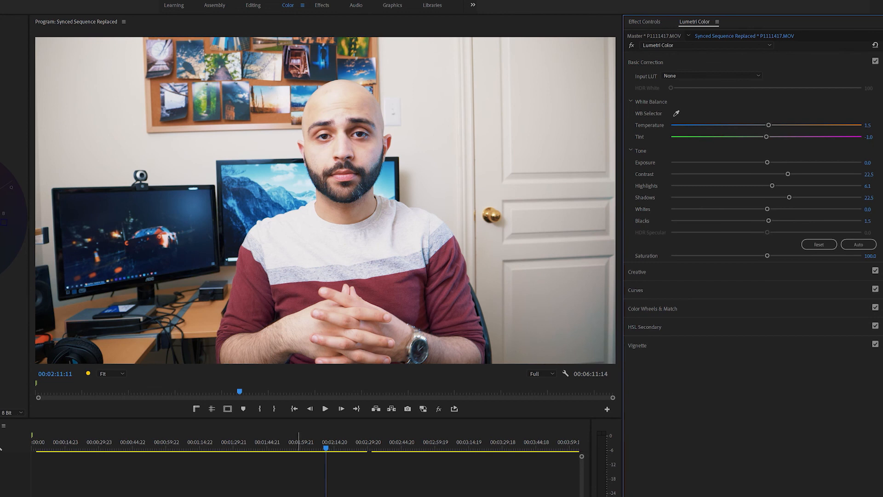
mouse_move(803, 193)
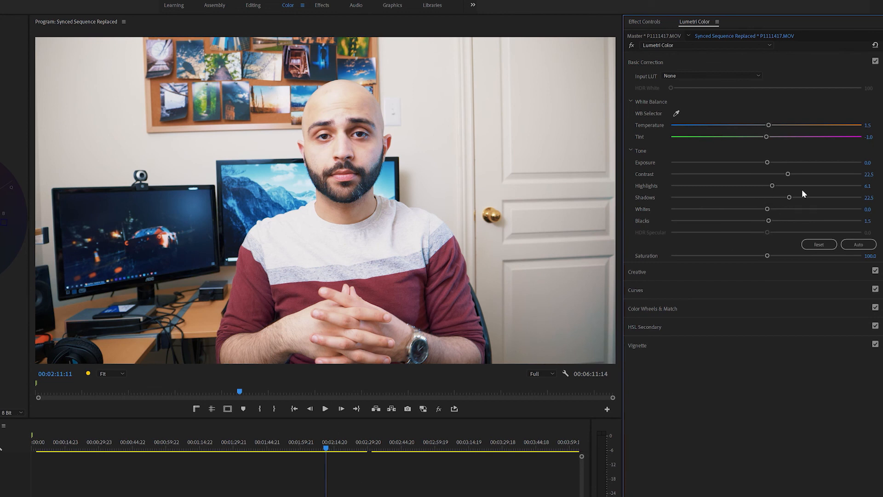
mouse_move(359, 205)
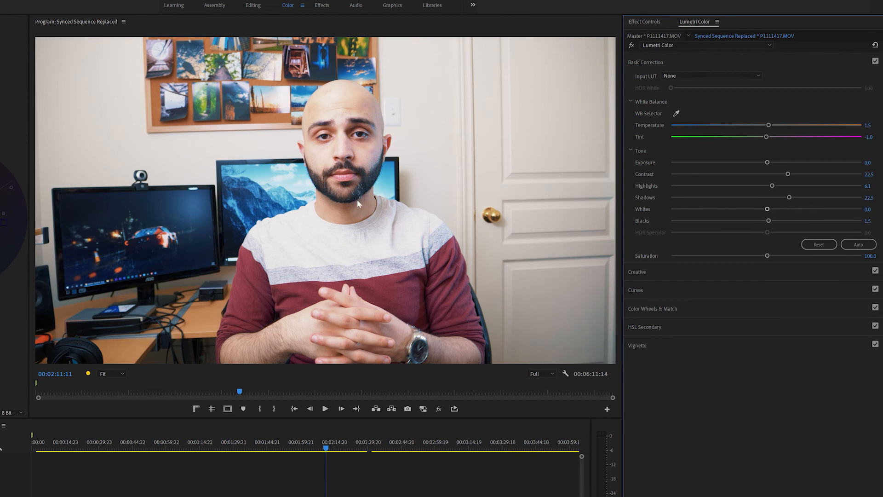